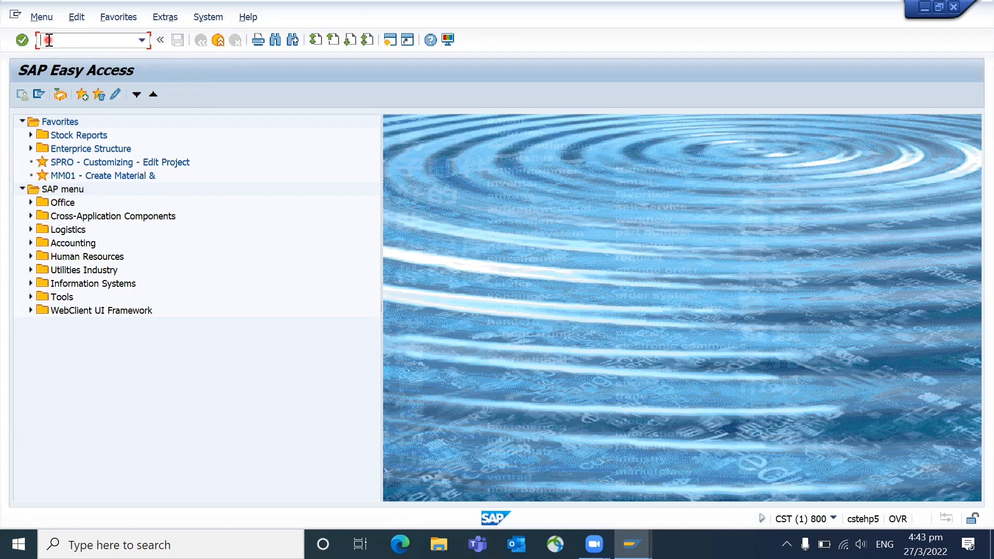
Step: Leave the stock overview with /n, then log off the session with /NEX
text(/n)
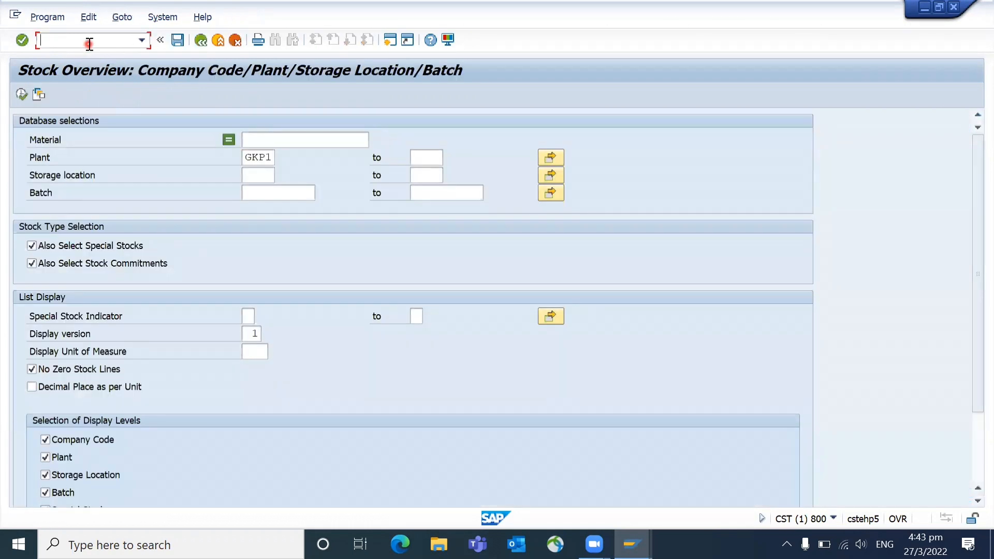
text(/NEX)
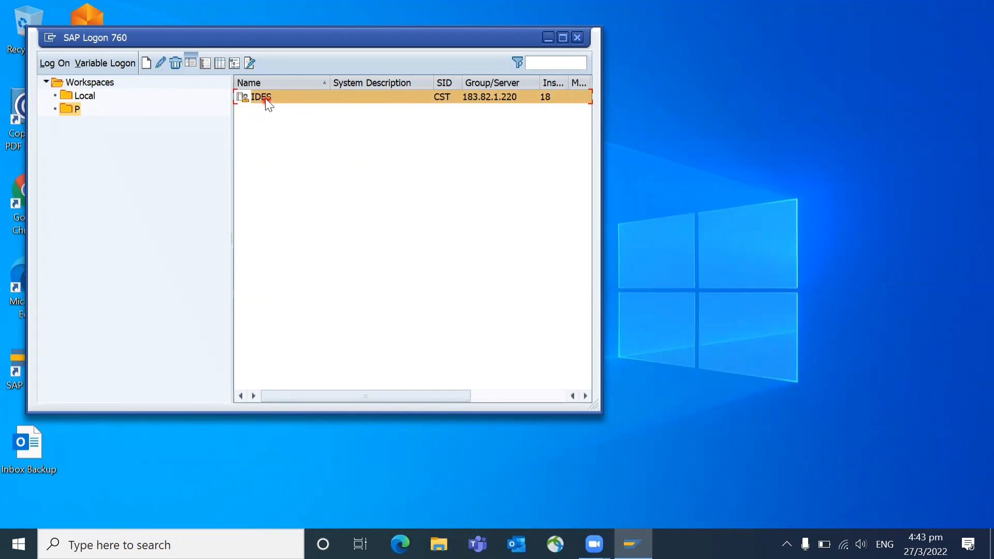
Step: Log on to the IDES system again, picking a user, to reach SAP Easy Access
double_click(259, 96)
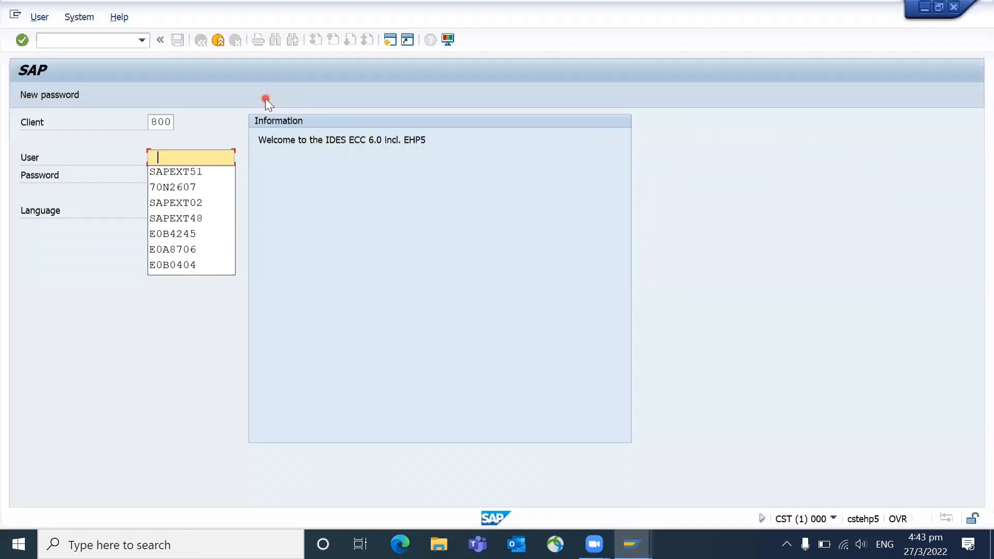
click(175, 171)
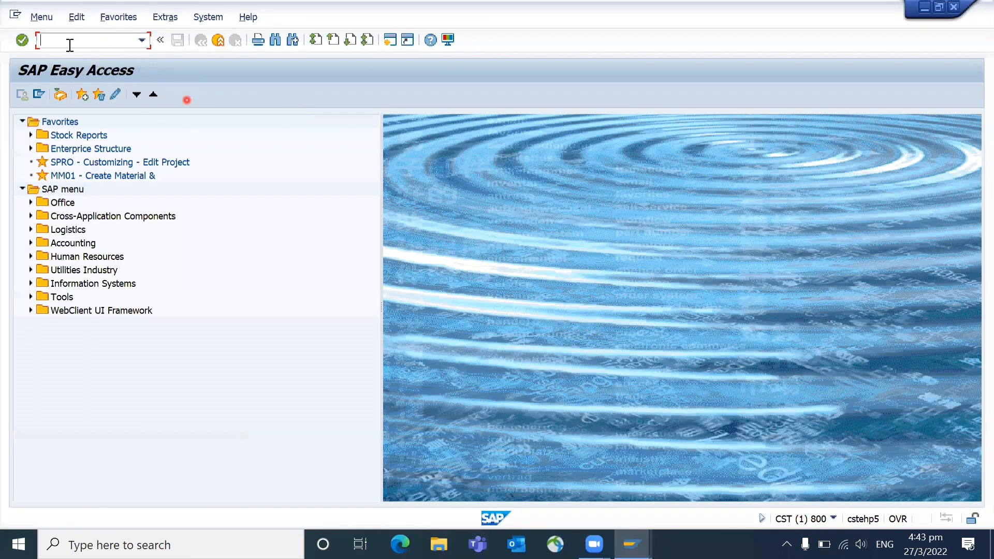
mouse_move(335, 84)
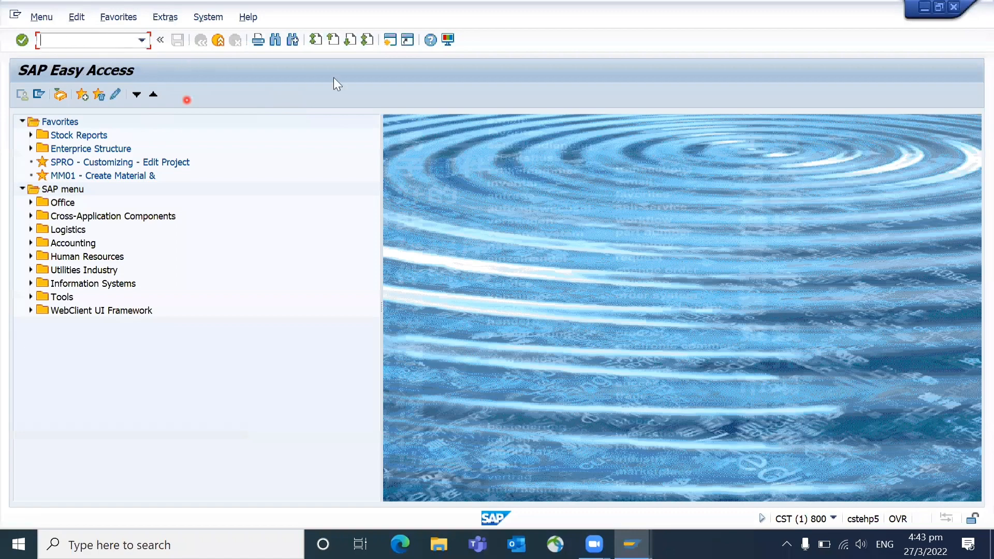
Step: Bring up the SAP GUI Options at Interaction Design > Visualization 1
click(447, 40)
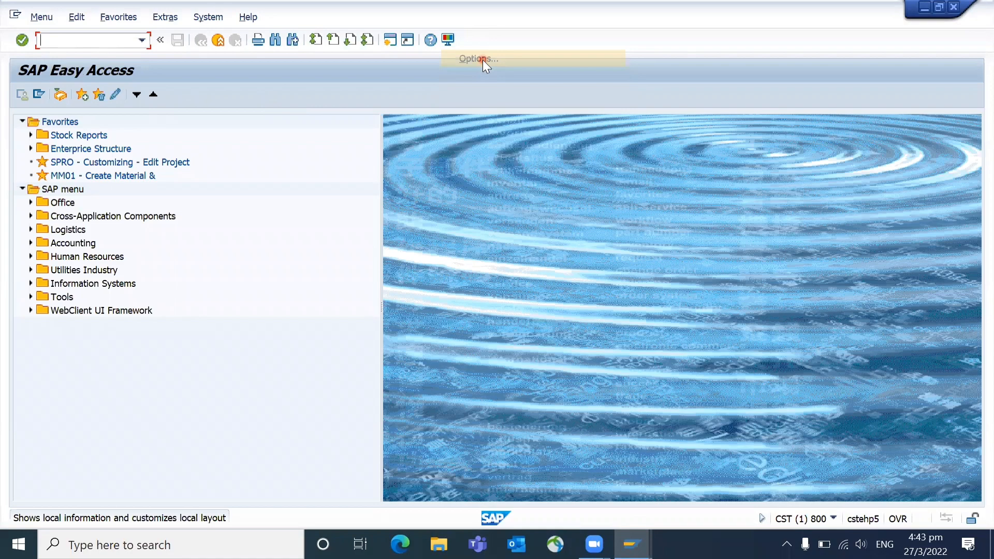
click(477, 58)
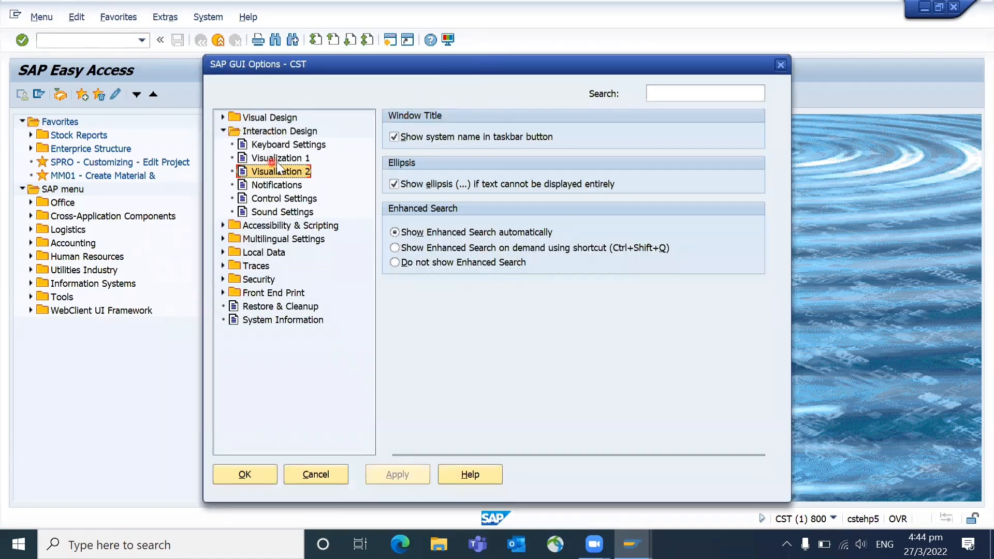
click(281, 158)
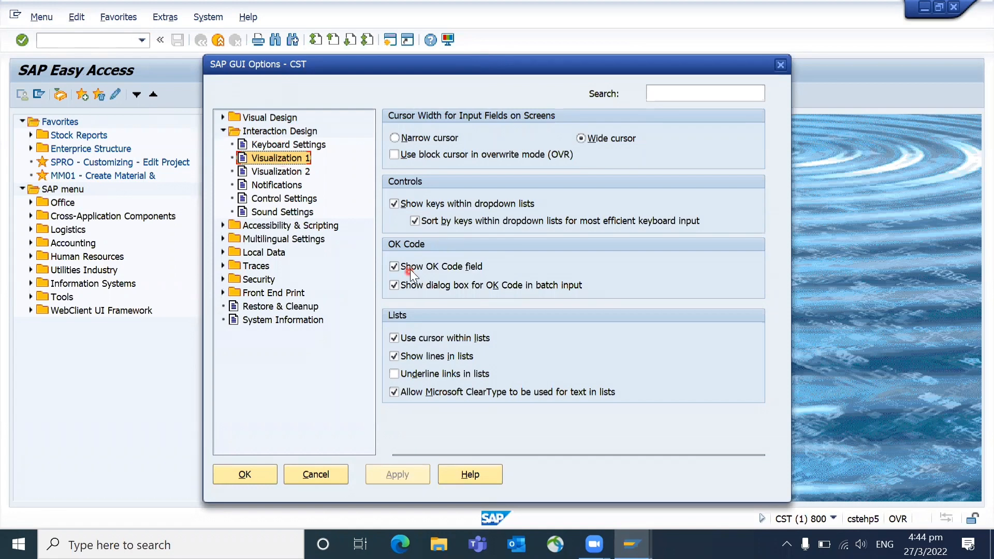
Step: Turn off Show OK Code field, apply it and close the options window
click(394, 266)
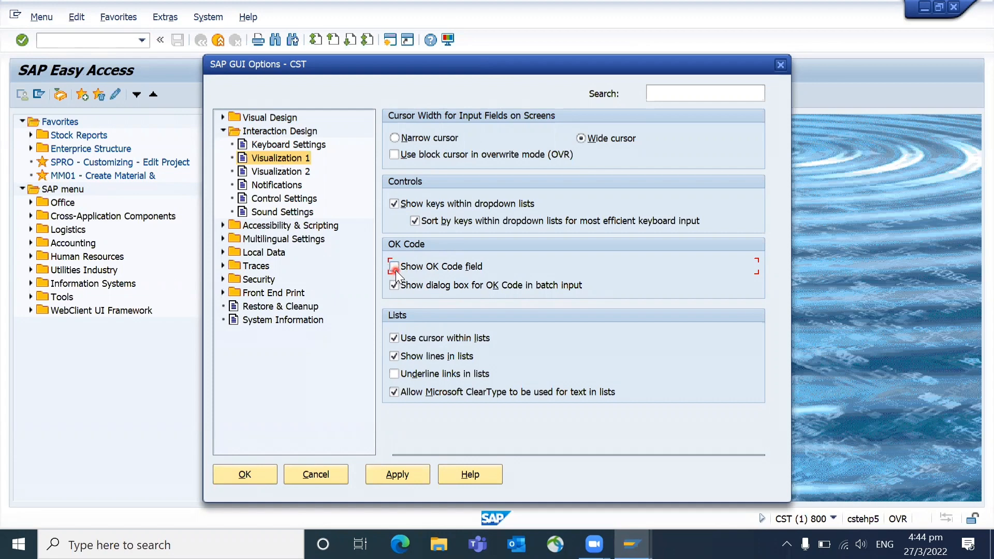
click(394, 267)
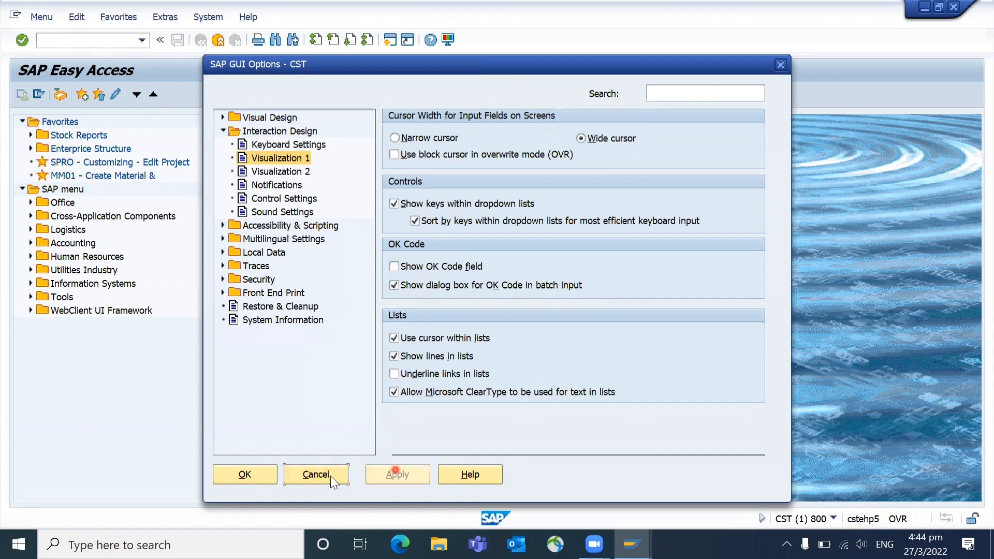
click(315, 474)
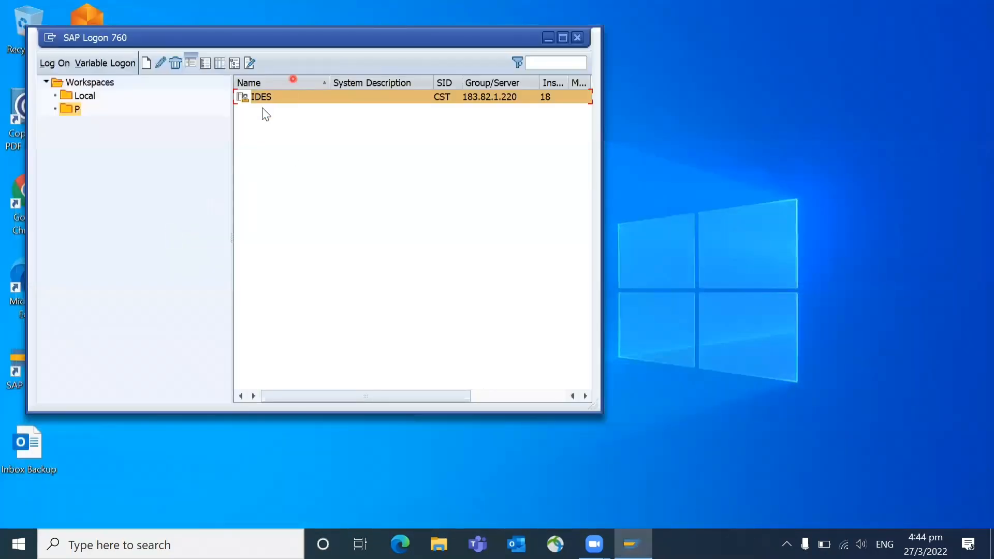
Step: Log on to IDES as user SAPEXT51 and reach the Easy Access menu
double_click(261, 96)
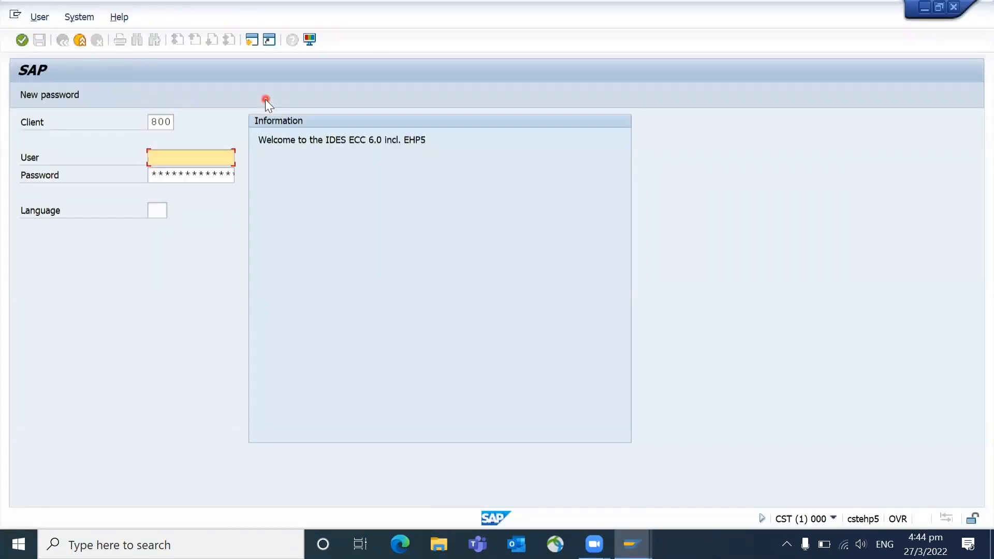
text(SAPEXT51)
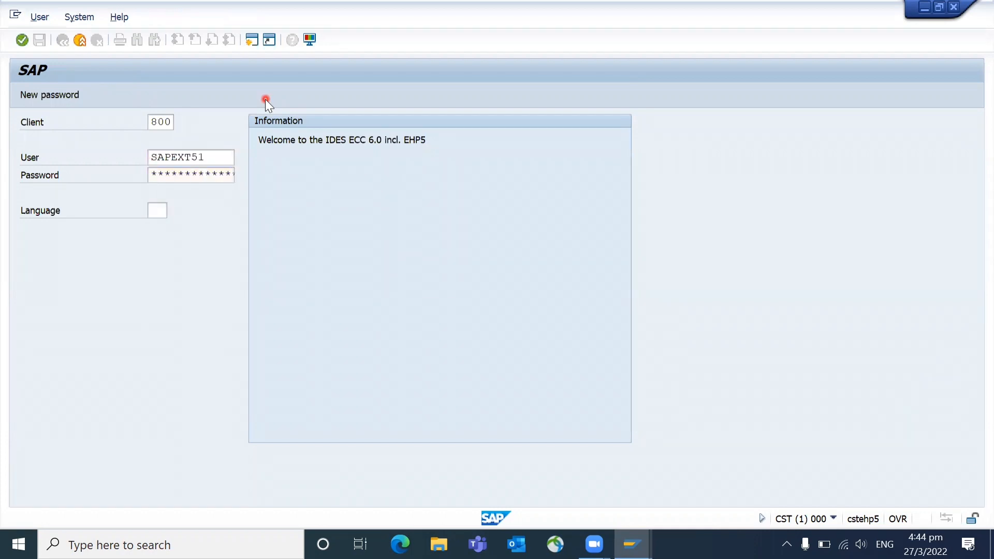
click(22, 40)
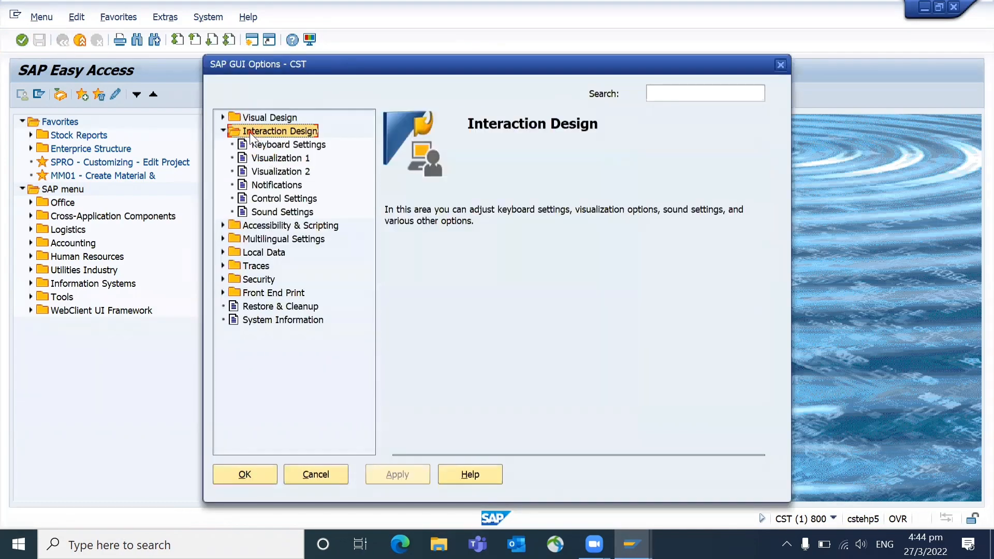
Step: Re-enable Show OK Code field under Visualization 1, apply and confirm with OK
click(279, 157)
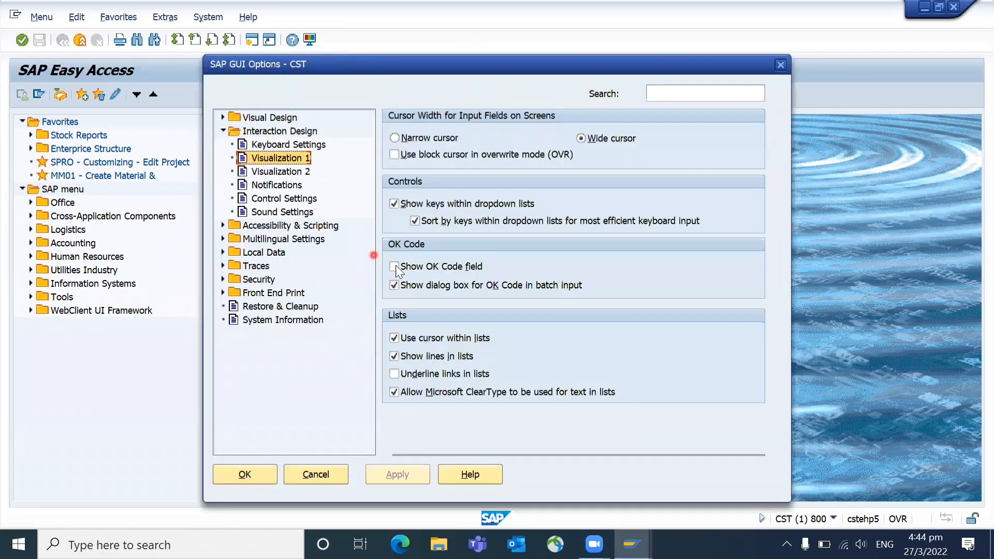
click(394, 266)
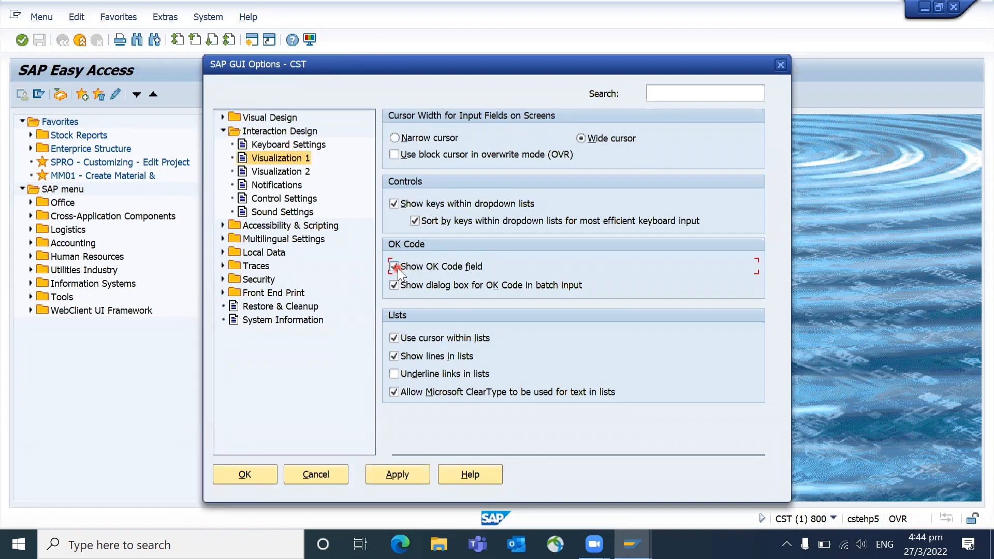
click(395, 267)
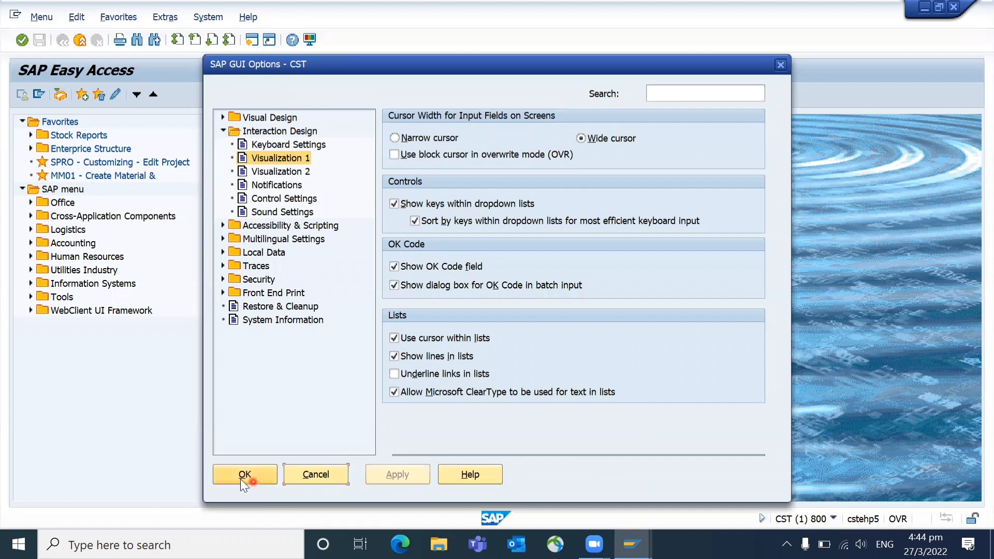
click(244, 475)
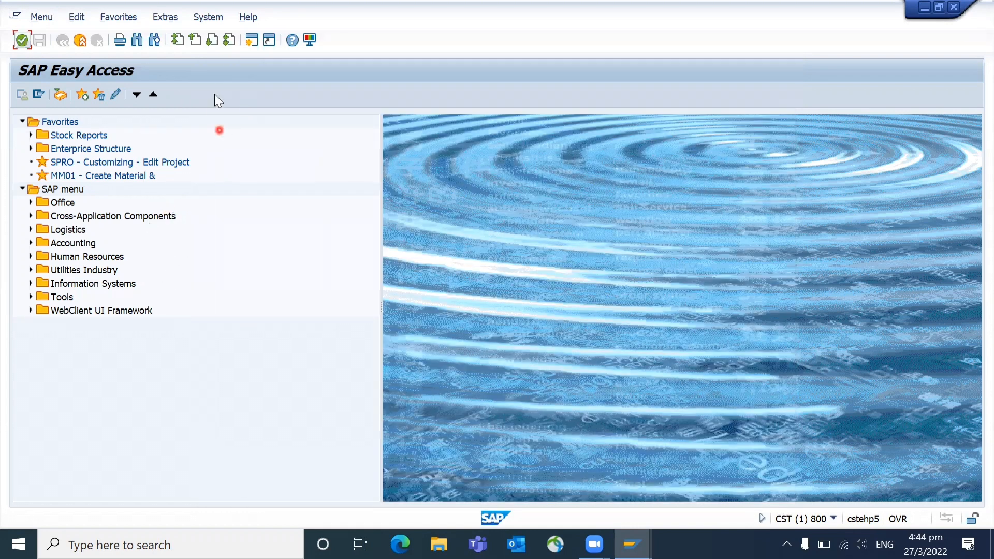
mouse_move(281, 50)
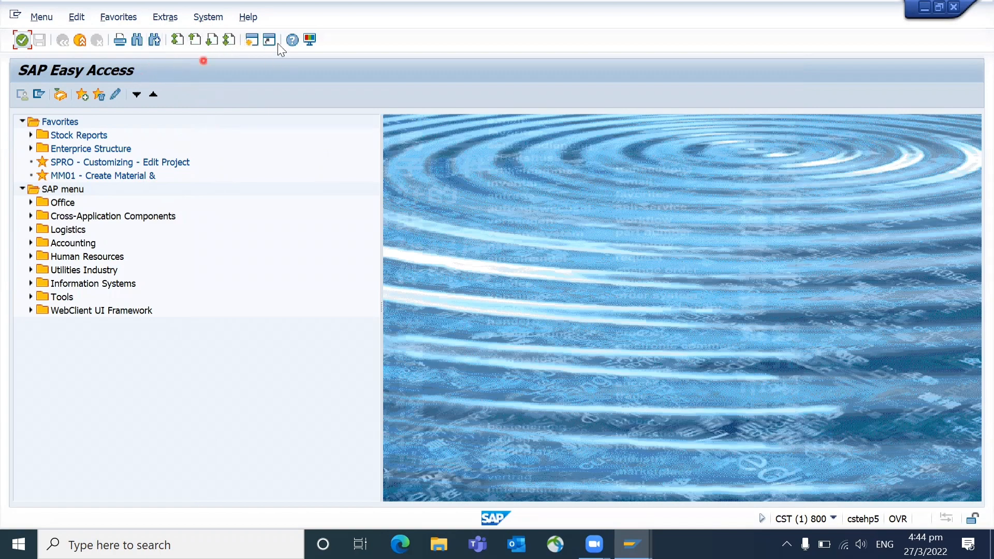